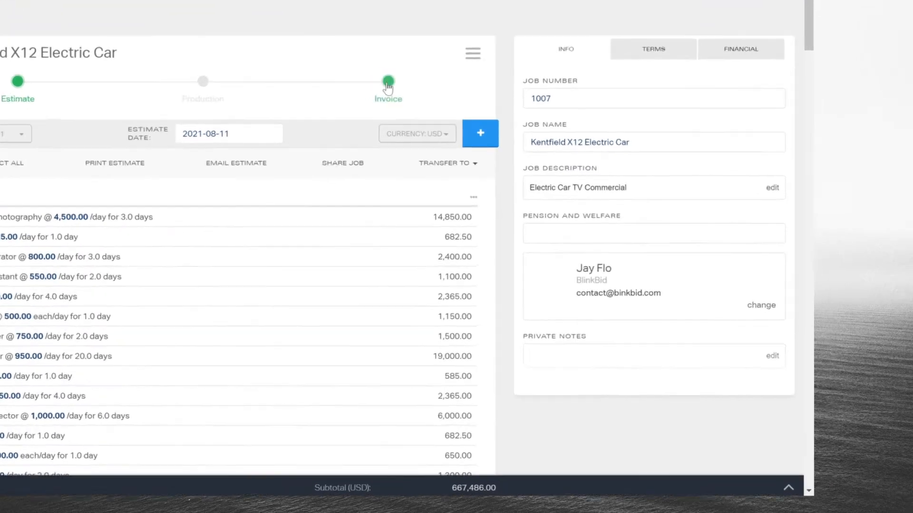
From the Kentfield X12 Electric Car estimate's add-item list, go to the full item catalog.
{"action": "left_click", "coordinate": [480, 133]}
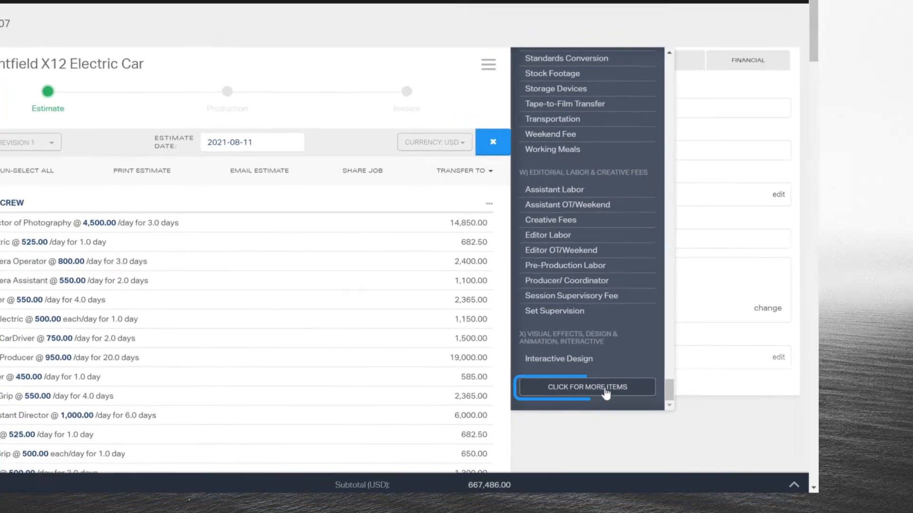
{"action": "left_click", "coordinate": [585, 387]}
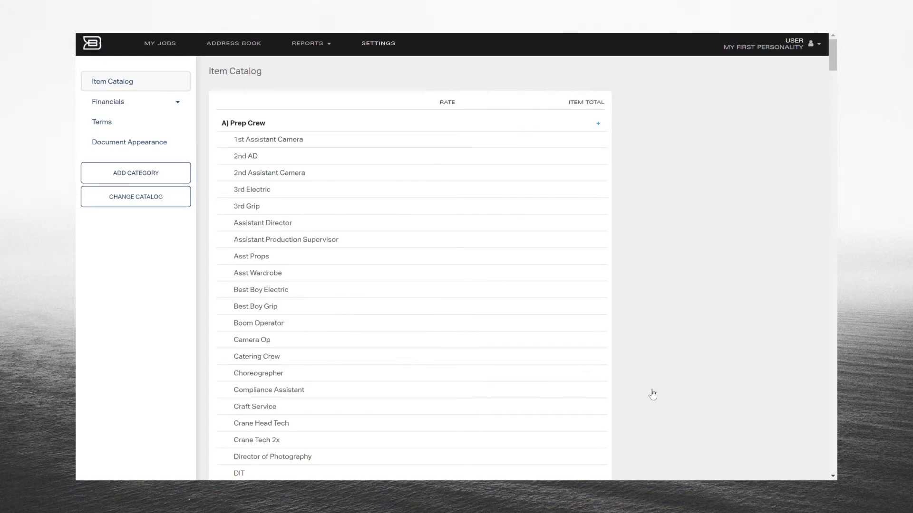
Create a new catalog category named 'Audio'.
{"action": "left_click", "coordinate": [135, 173]}
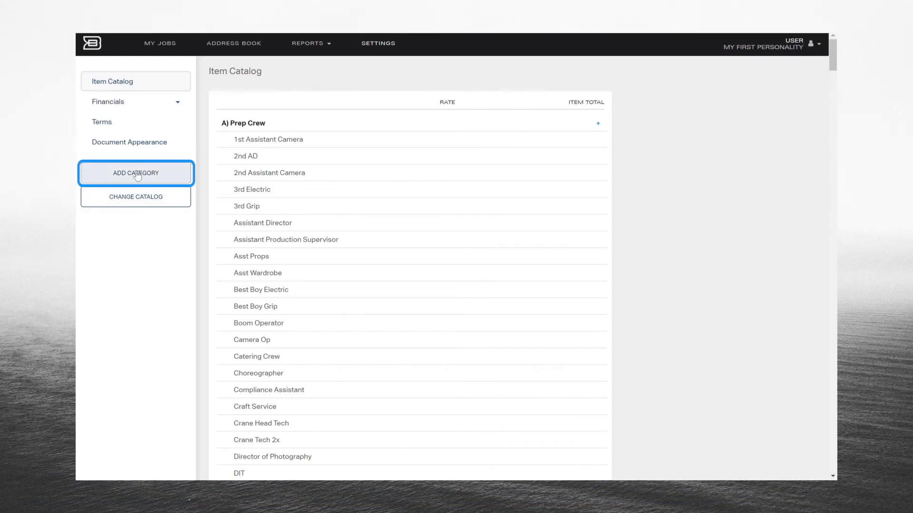
{"action": "left_click", "coordinate": [136, 173]}
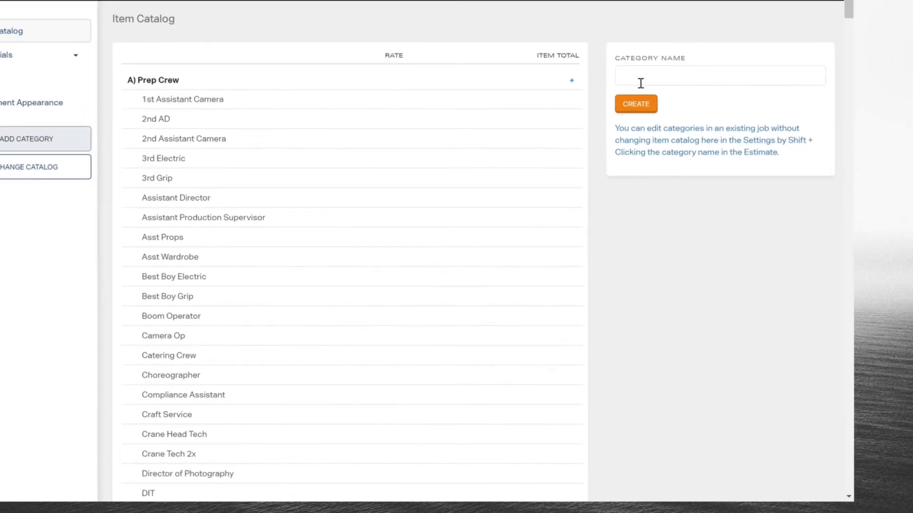
{"action": "type", "text": "Audio"}
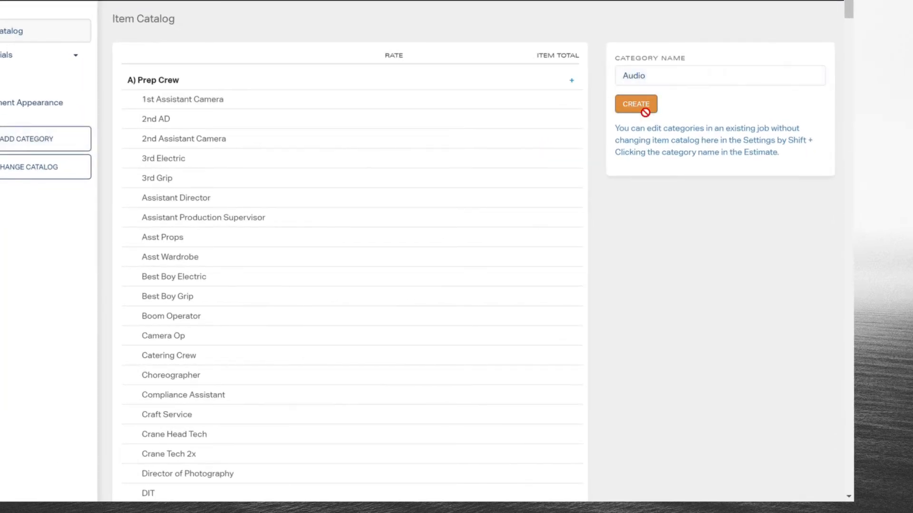
{"action": "left_click", "coordinate": [635, 104]}
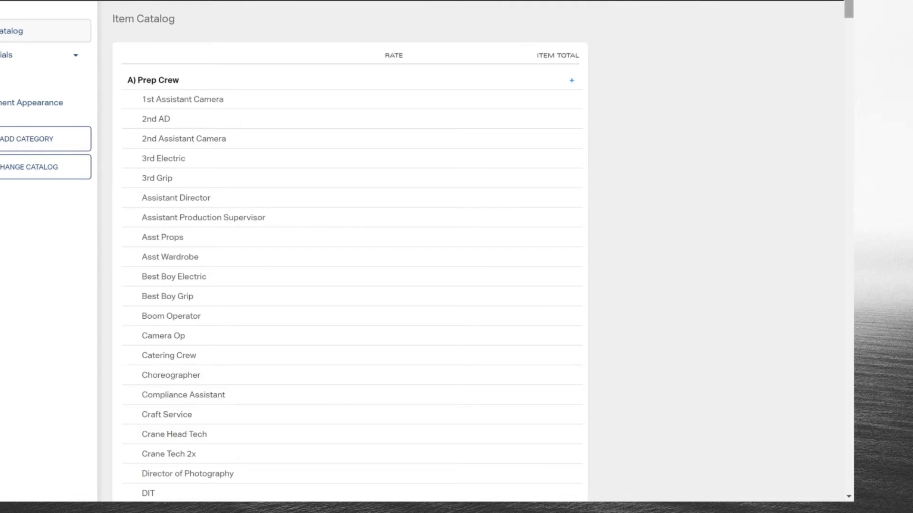
Add a 'Sound Design' line item under Audio, then reopen job 1007's add-item list.
{"action": "scroll", "scroll_direction": "down", "scroll_amount": 3}
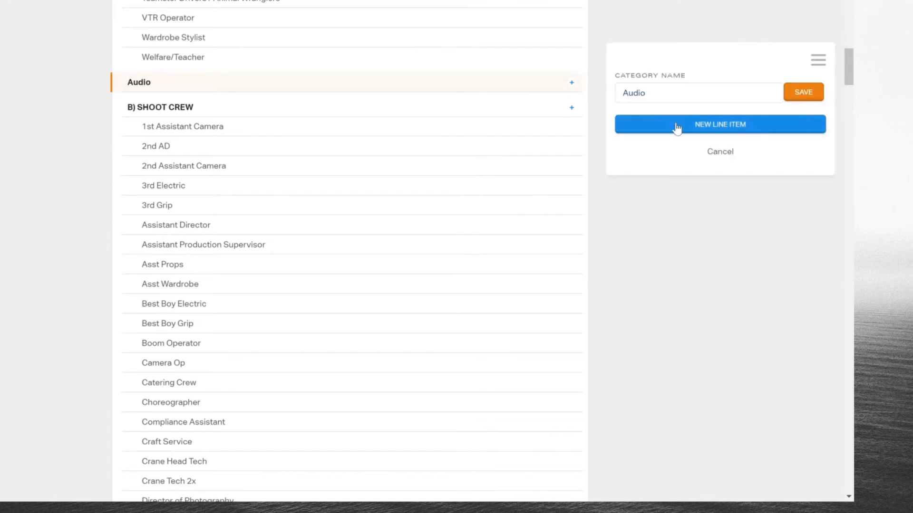
{"action": "left_click", "coordinate": [719, 124]}
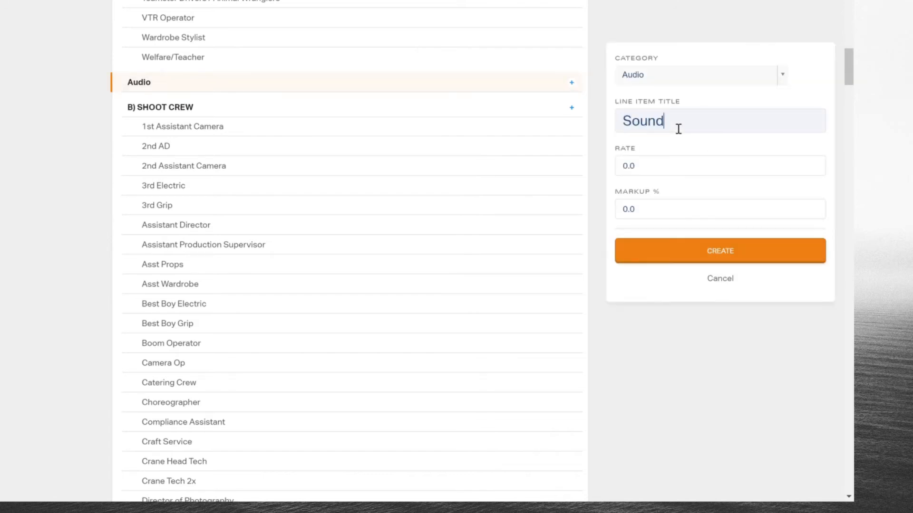
{"action": "left_click", "coordinate": [719, 251]}
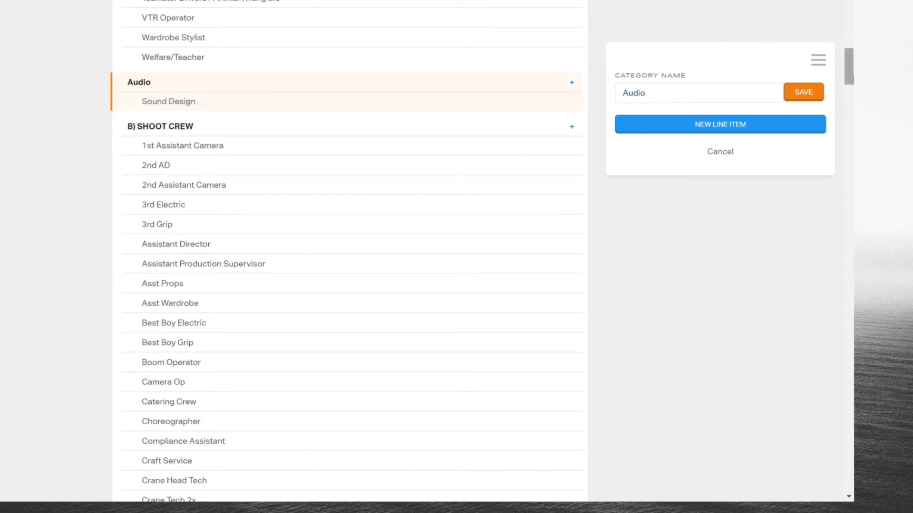
{"action": "left_click", "coordinate": [160, 43]}
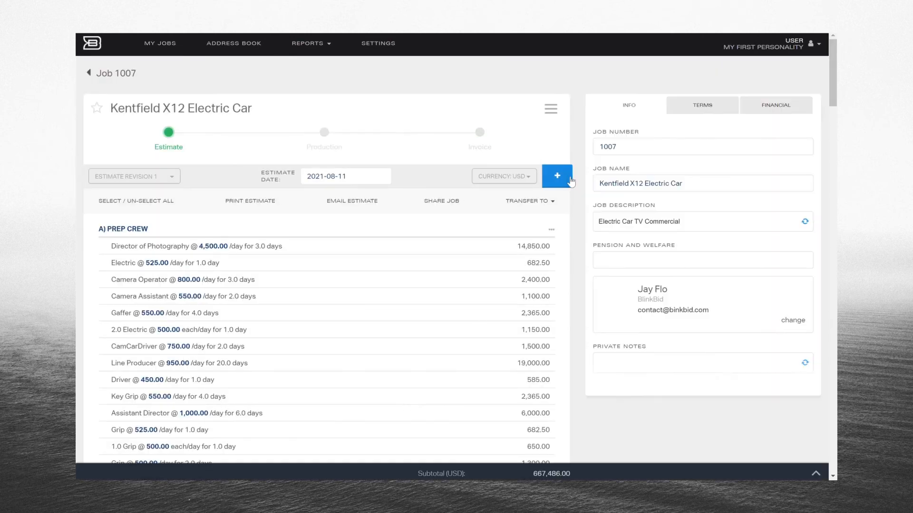
{"action": "left_click", "coordinate": [556, 176]}
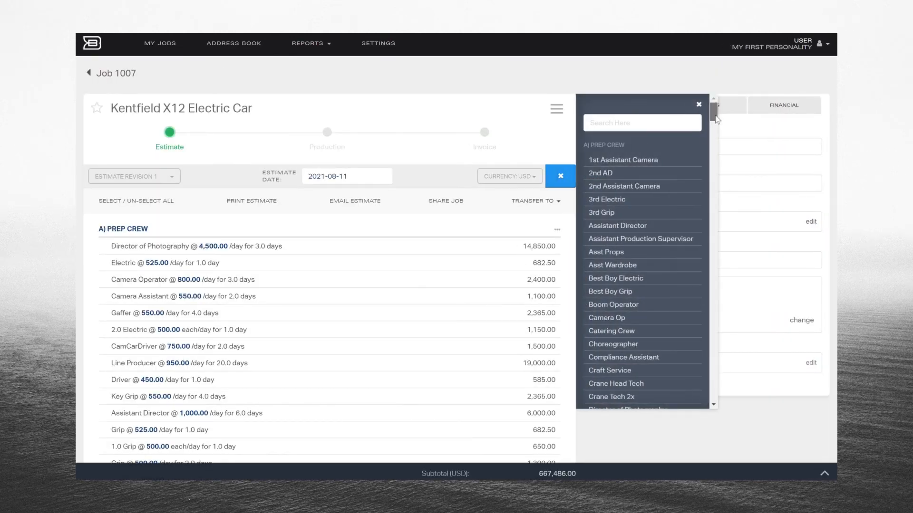